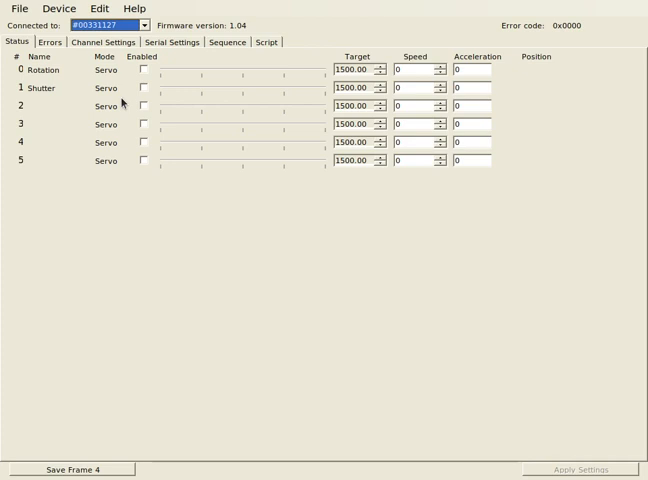
mouse_move(264, 12)
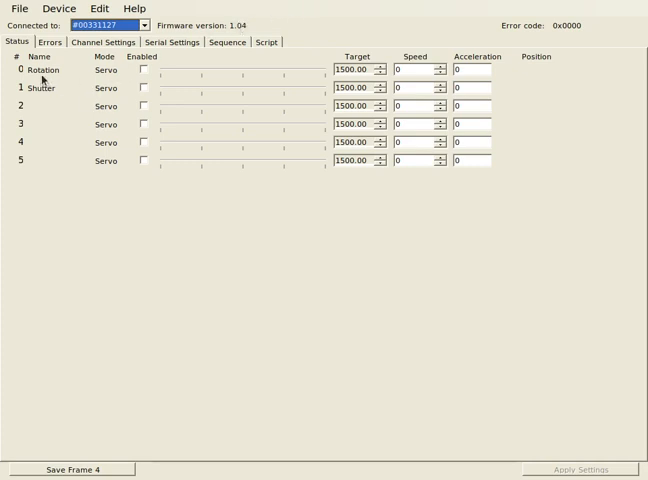
mouse_move(32, 152)
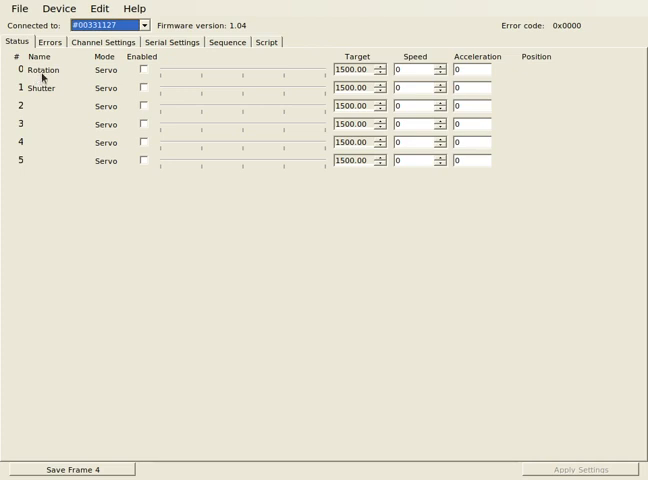
mouse_move(44, 92)
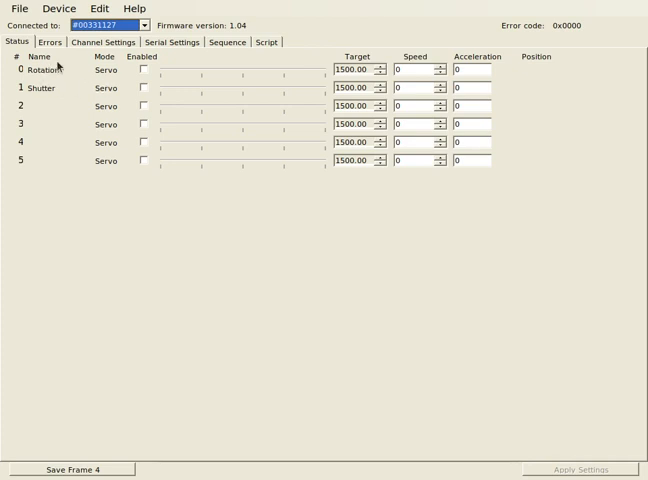
Review the channel settings, return to Status and enable the Rotation servo channel
left_click(96, 40)
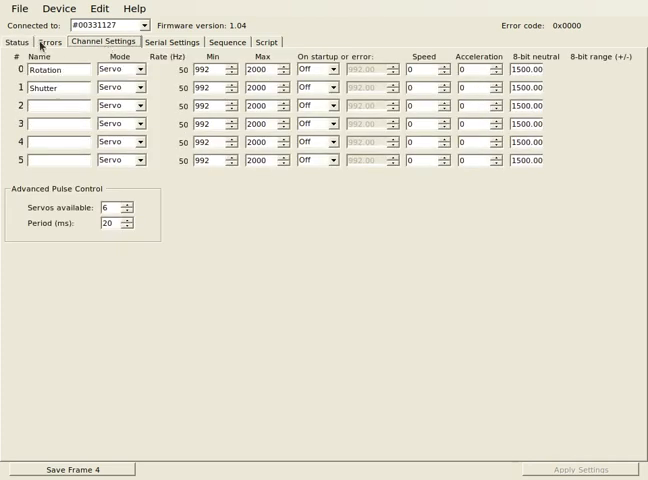
left_click(16, 40)
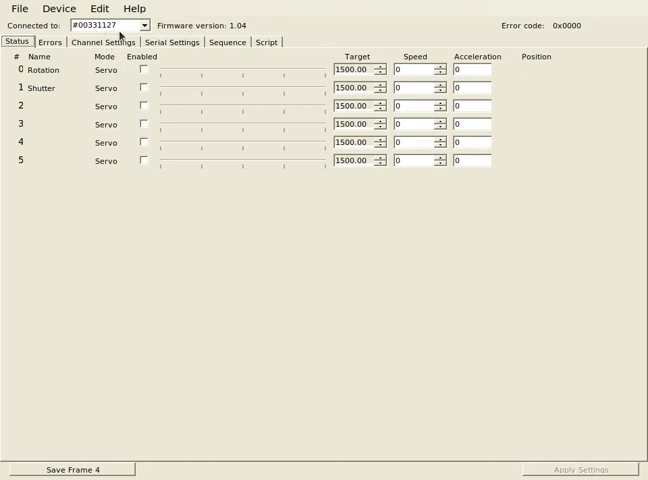
mouse_move(88, 98)
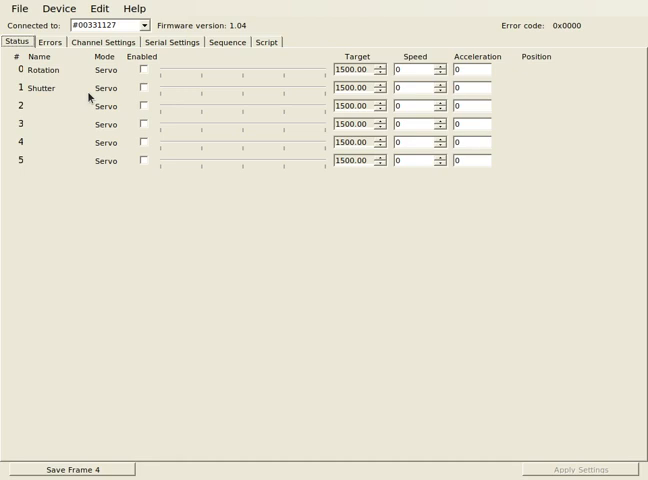
mouse_move(170, 74)
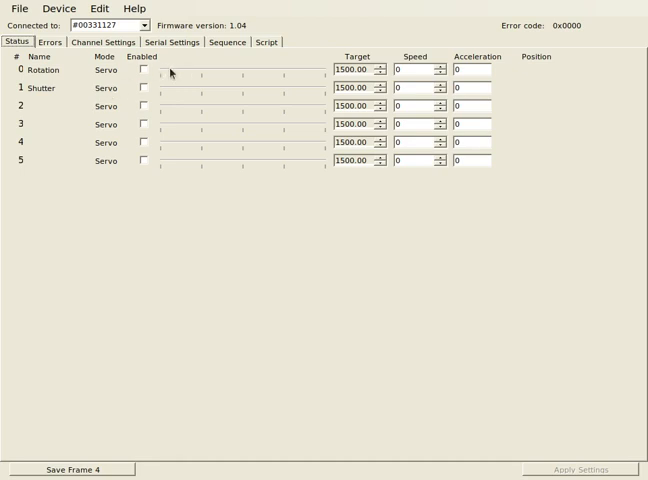
mouse_move(144, 74)
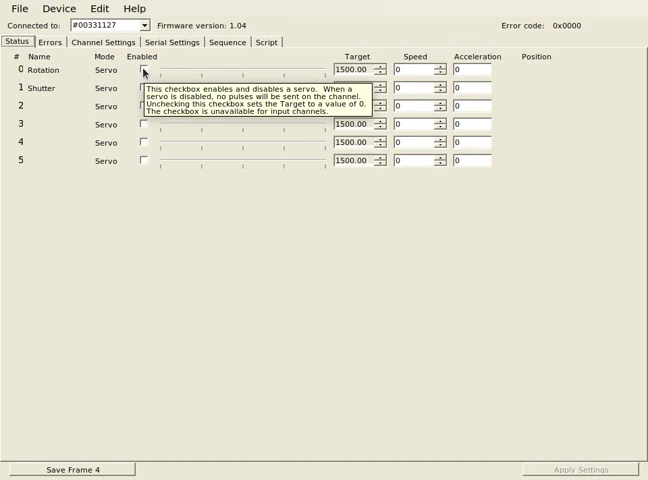
left_click(140, 72)
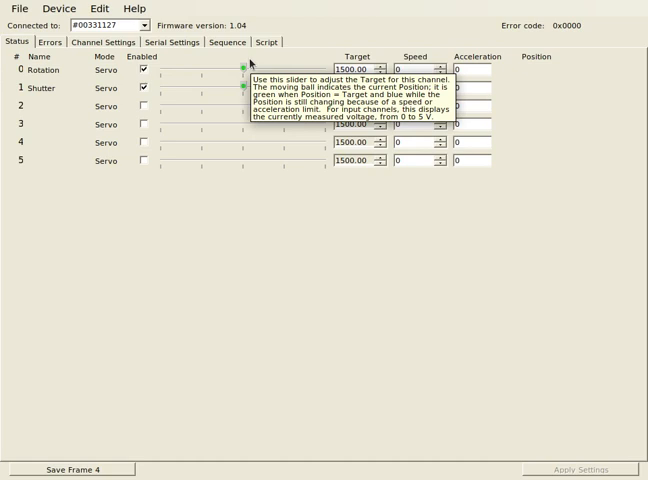
mouse_move(250, 64)
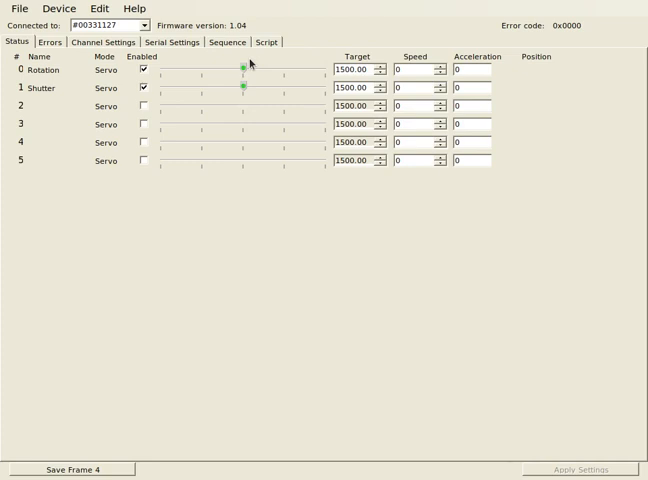
mouse_move(248, 70)
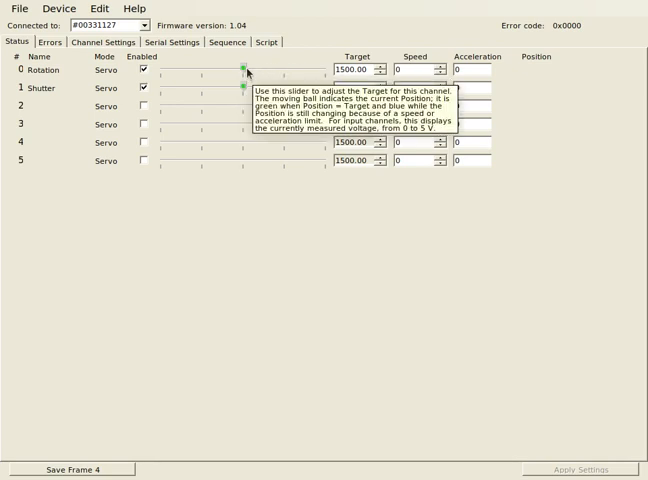
mouse_move(246, 72)
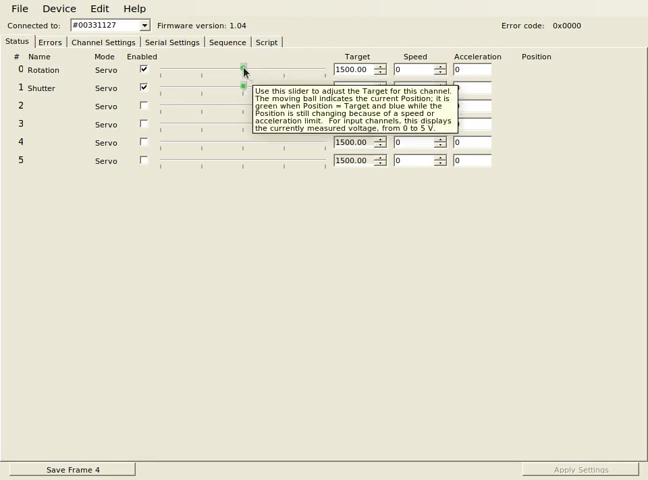
Sweep the Rotation servo up to 2000, down to 992, then back to 1500
left_click_drag(244, 72, 256, 72)
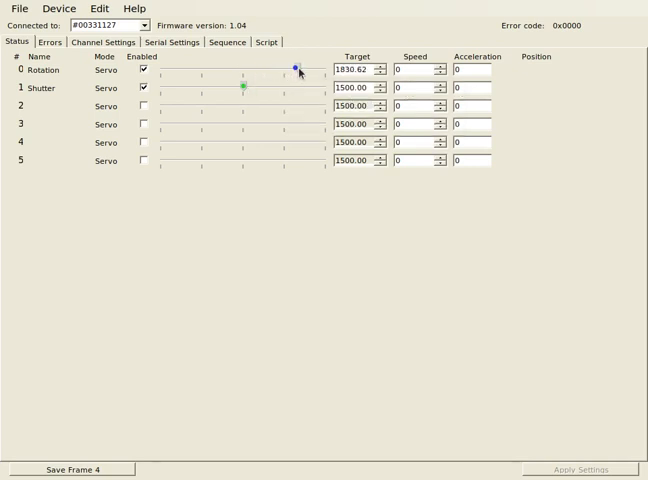
left_click_drag(292, 68, 322, 68)
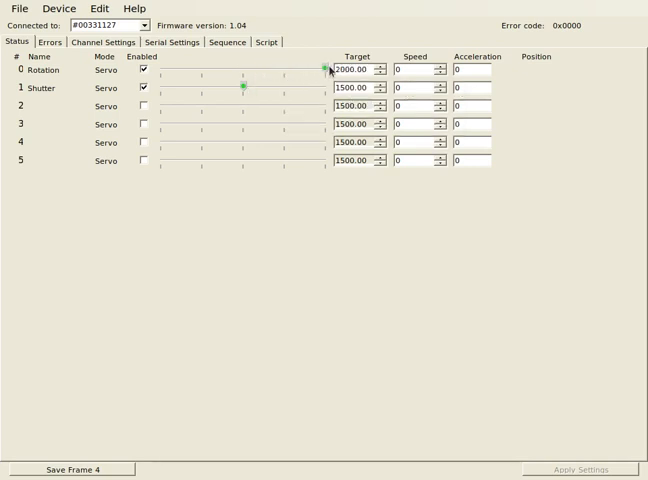
left_click_drag(324, 72, 240, 72)
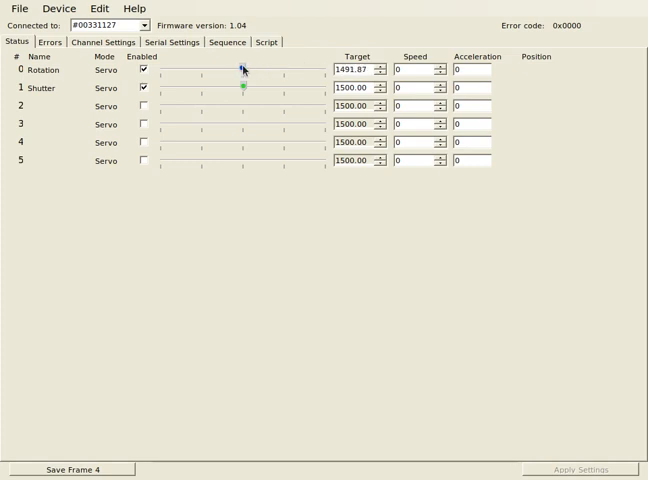
left_click_drag(240, 68, 212, 68)
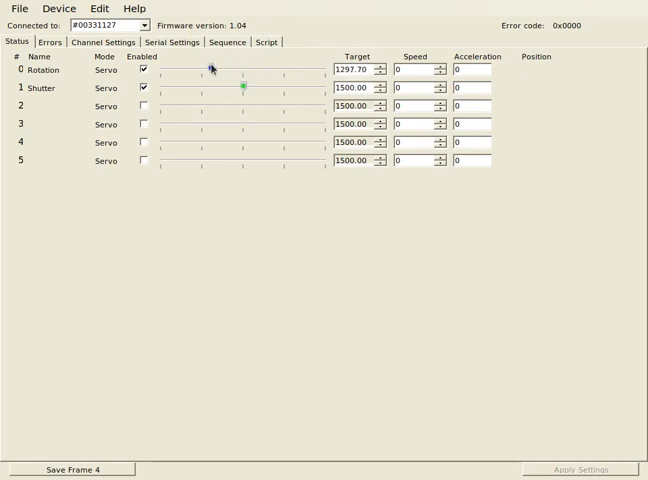
left_click_drag(212, 68, 168, 68)
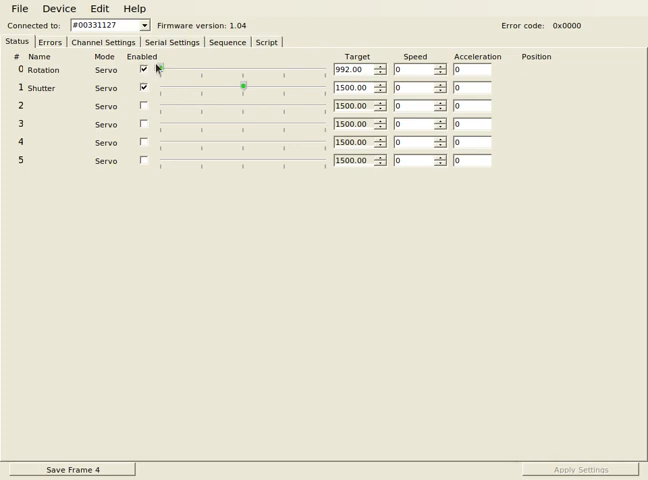
left_click_drag(168, 72, 244, 72)
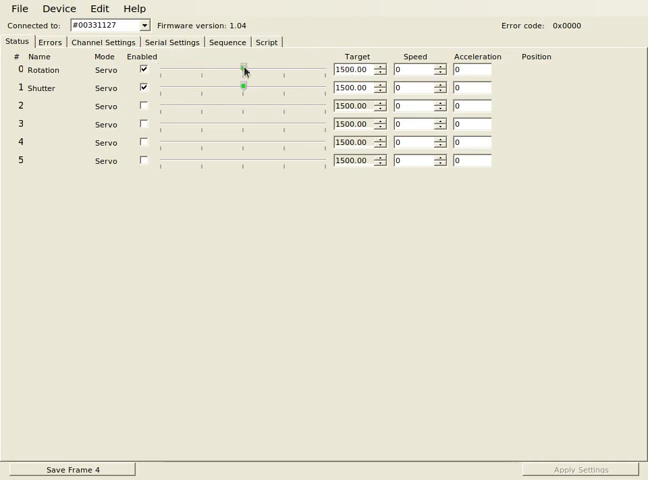
mouse_move(244, 72)
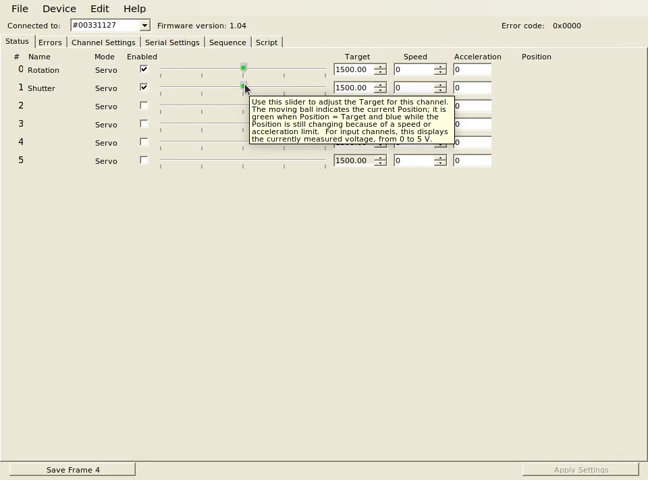
mouse_move(244, 88)
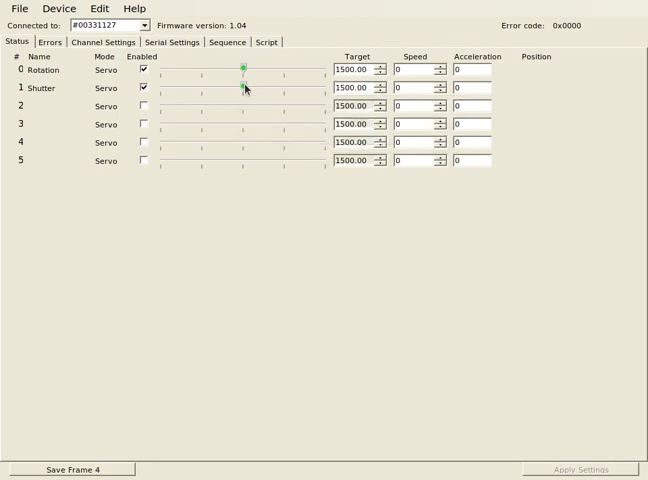
left_click_drag(242, 88, 162, 88)
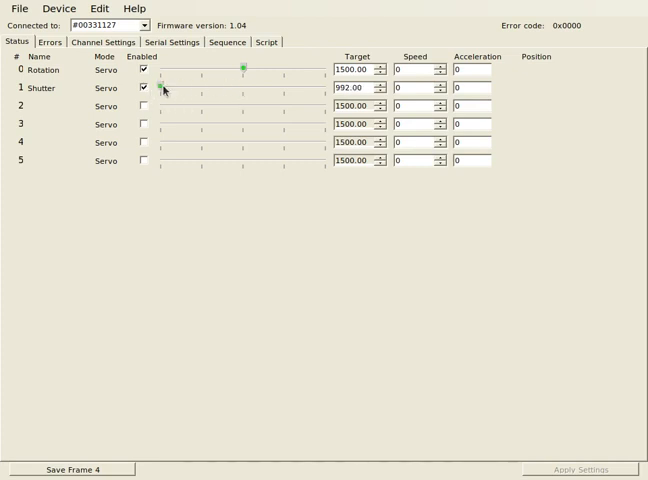
mouse_move(170, 88)
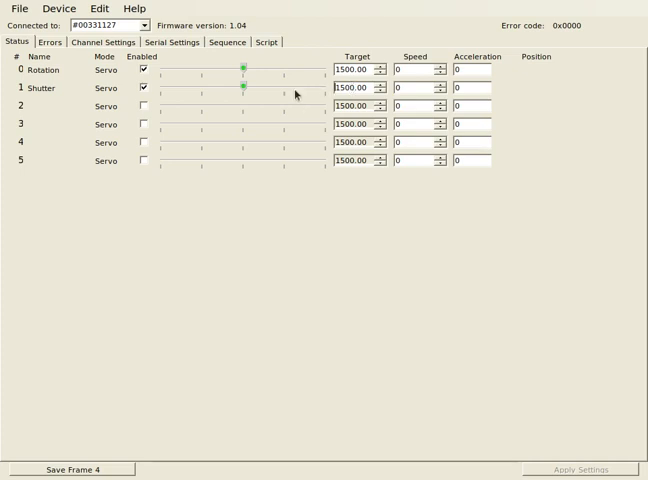
mouse_move(256, 88)
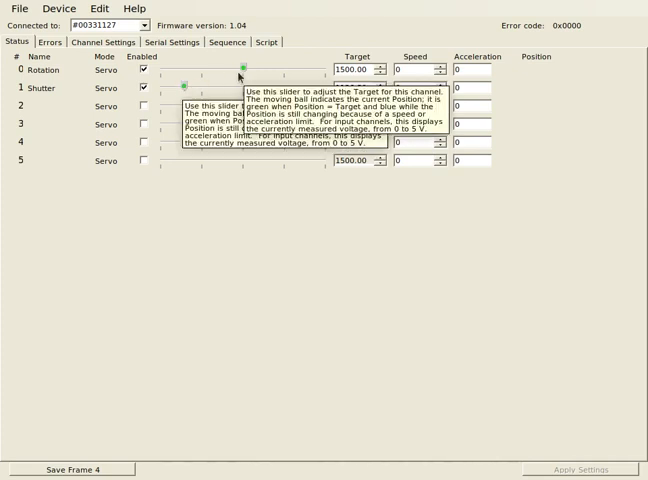
Move the Shutter servo partway toward its minimum, to about 1136
left_click_drag(240, 78, 186, 90)
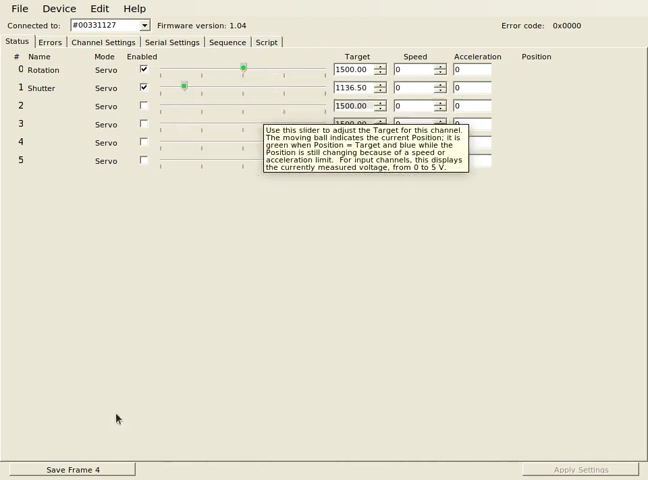
mouse_move(104, 472)
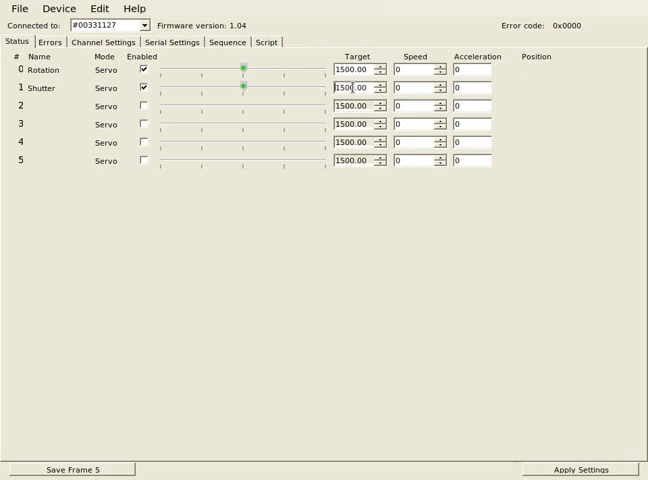
mouse_move(248, 62)
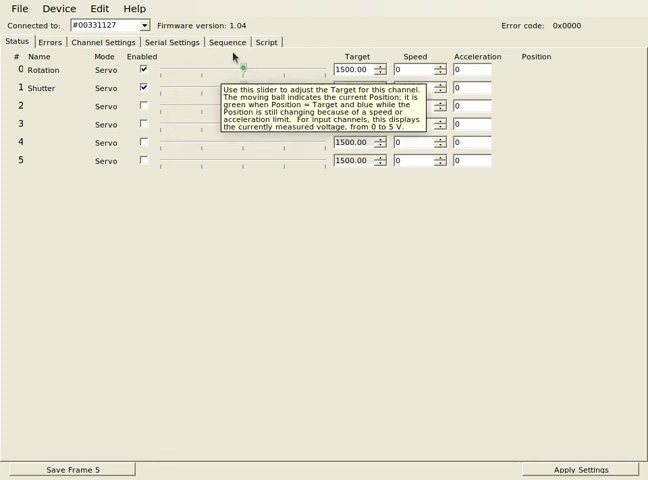
mouse_move(220, 44)
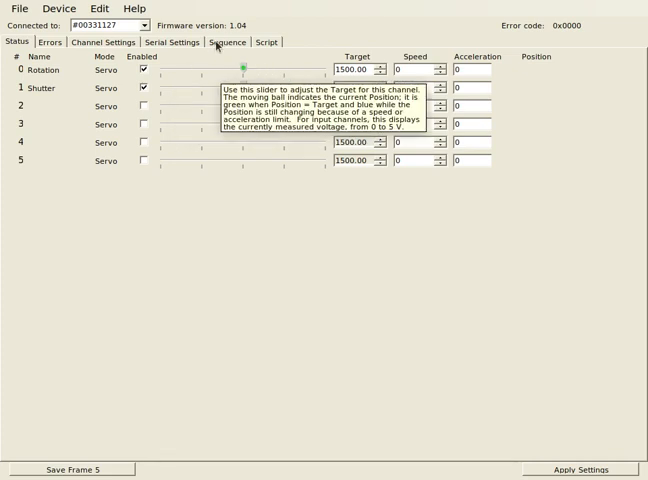
Show Sequence 0's frames and select its last frame, Frame 4
left_click(226, 42)
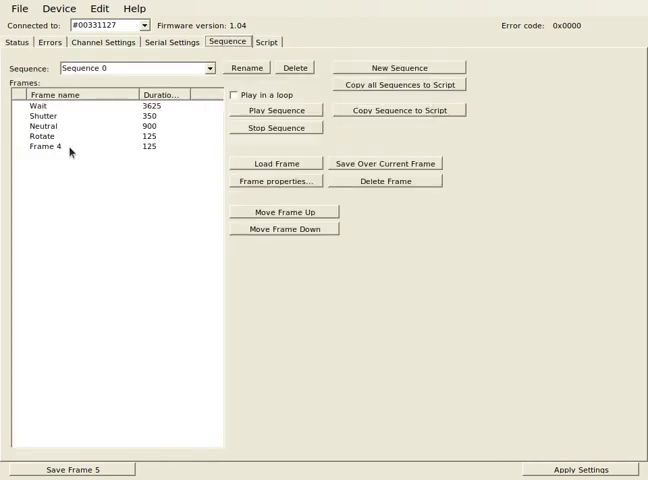
left_click(60, 146)
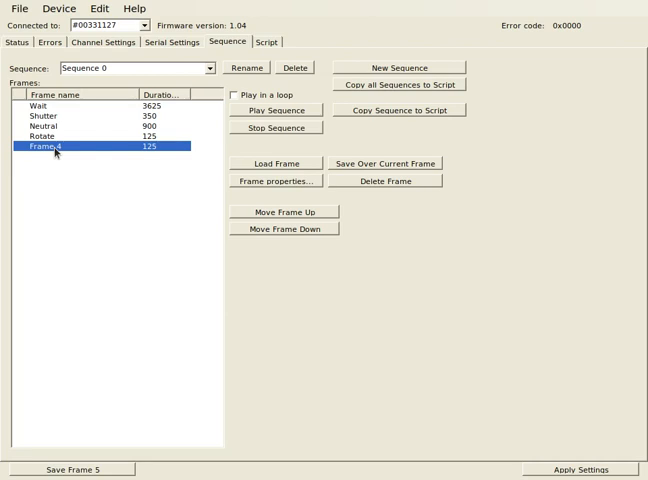
mouse_move(356, 190)
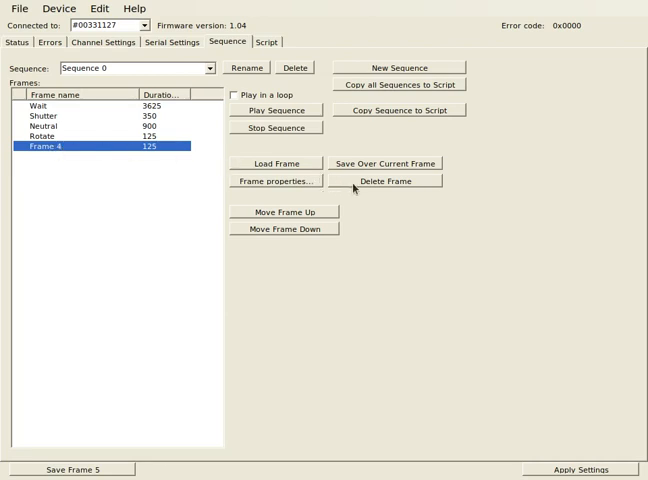
Delete Frame 4, then review the Wait and following frames' durations
left_click(384, 180)
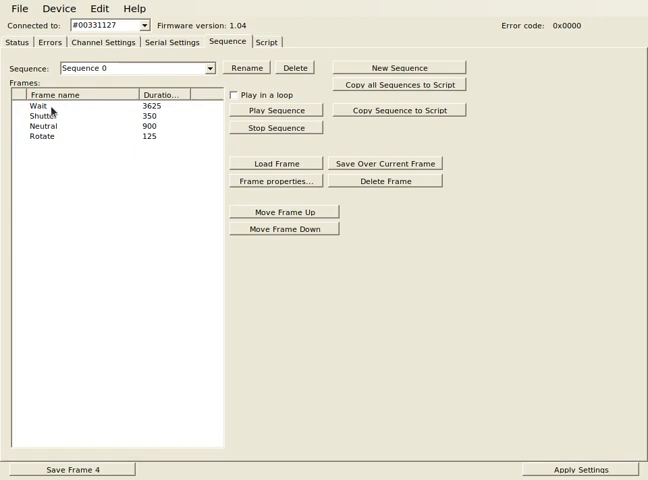
left_click(44, 104)
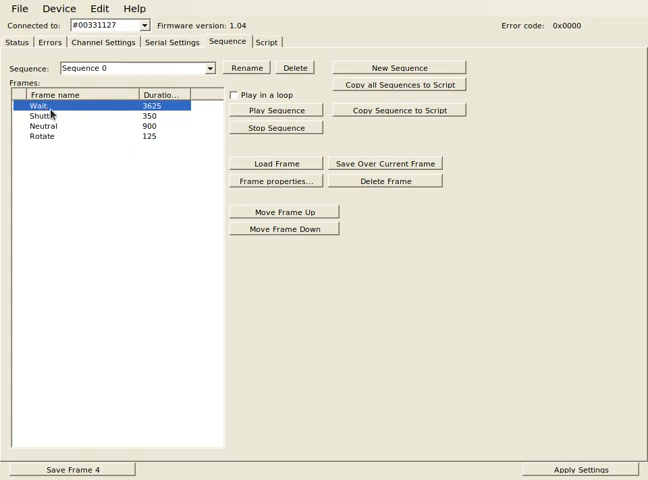
left_click(44, 116)
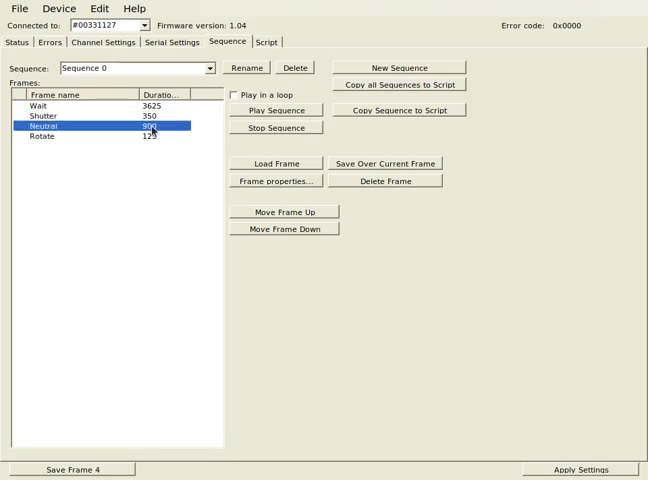
mouse_move(152, 132)
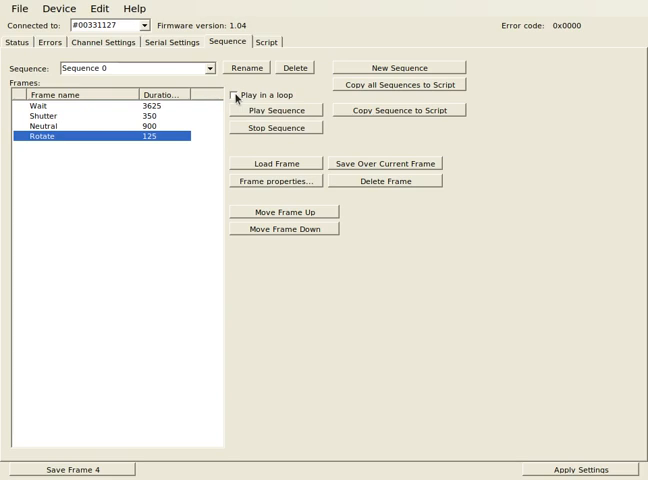
Turn on 'Play in a loop', play Sequence 0 on the servos, then stop it
left_click(228, 94)
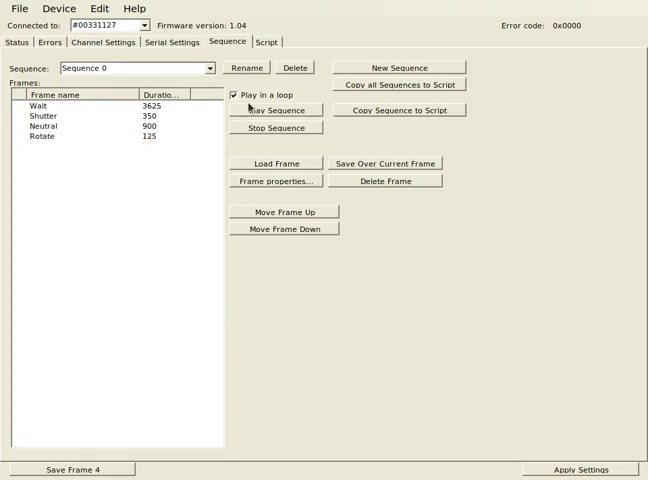
mouse_move(284, 110)
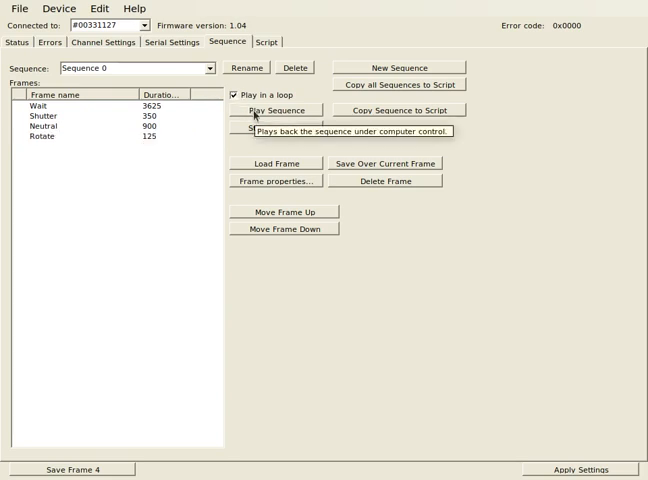
left_click(284, 110)
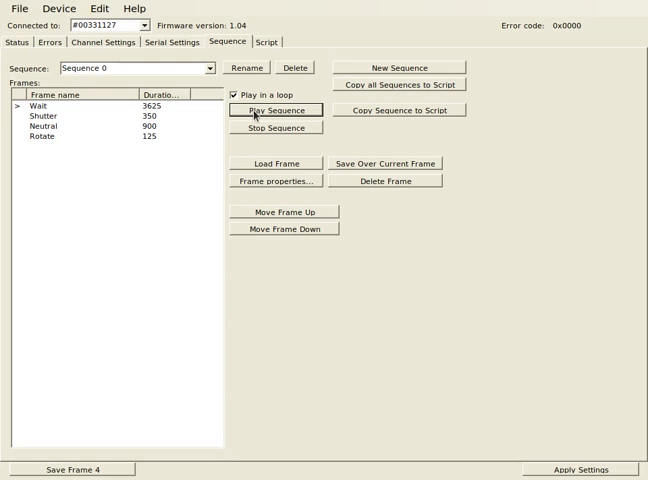
mouse_move(284, 128)
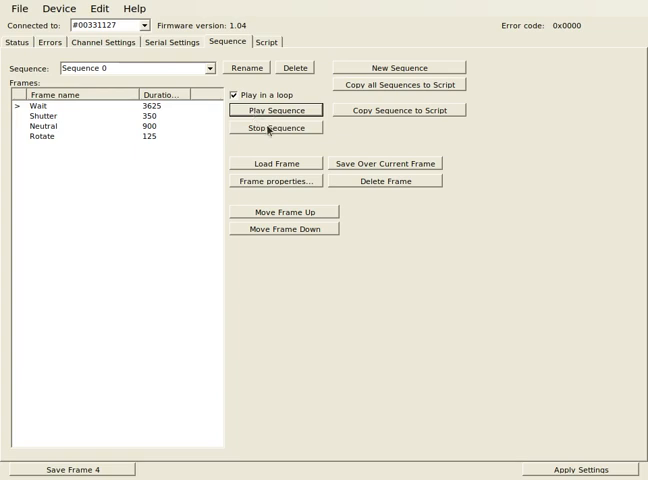
left_click(284, 128)
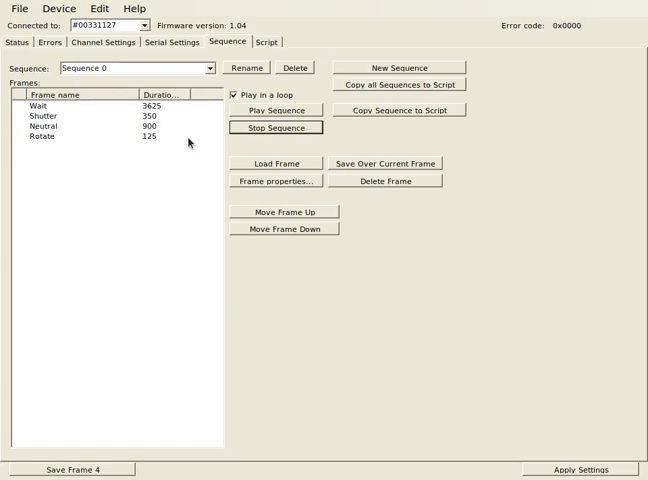
mouse_move(408, 136)
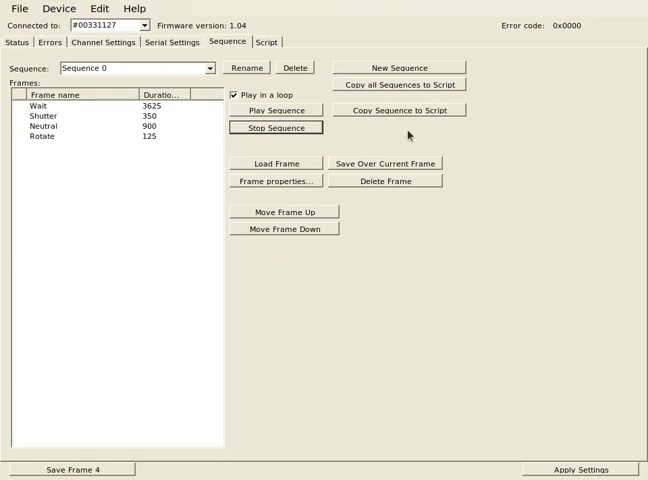
mouse_move(388, 112)
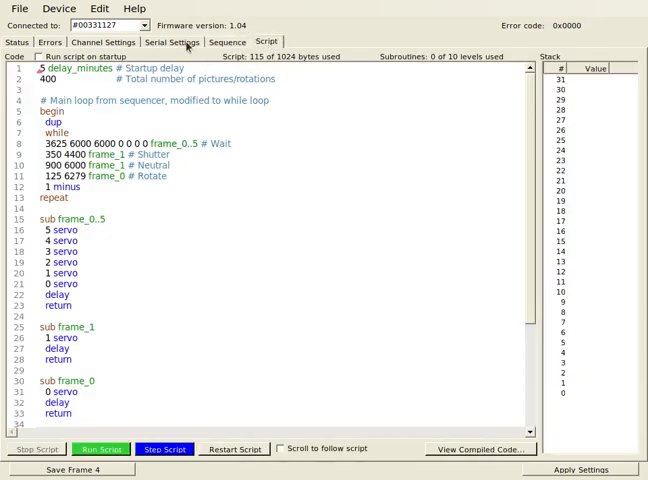
Check the Serial Settings, return to the sequence and show the loop script
left_click(176, 42)
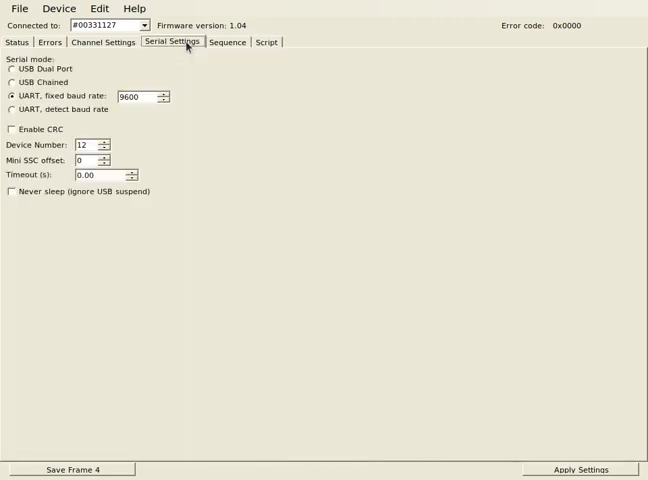
left_click(228, 42)
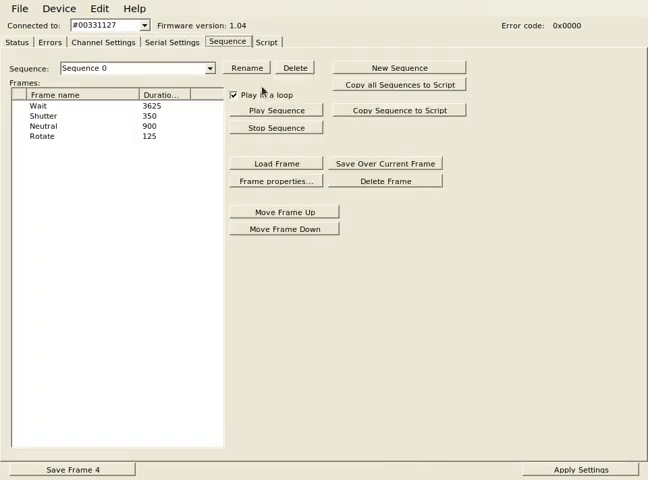
left_click(232, 94)
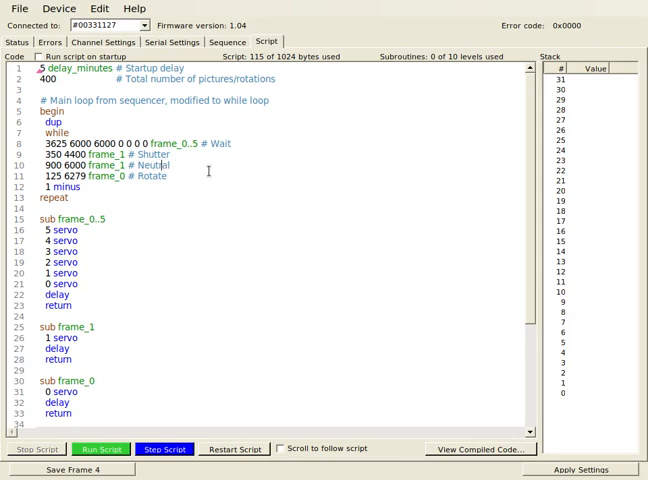
scroll("down", 3)
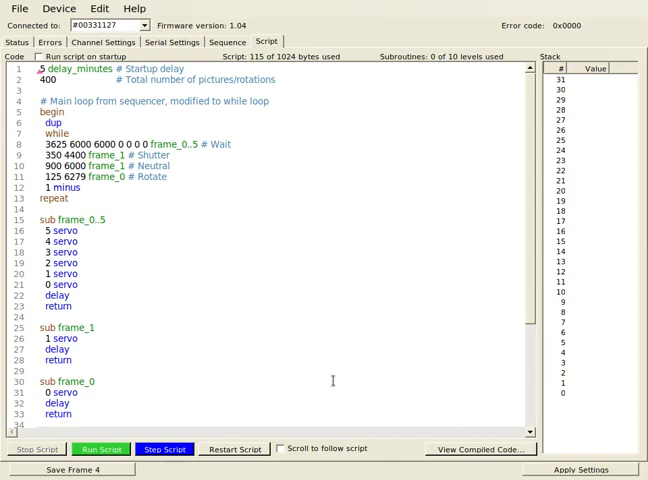
mouse_move(264, 258)
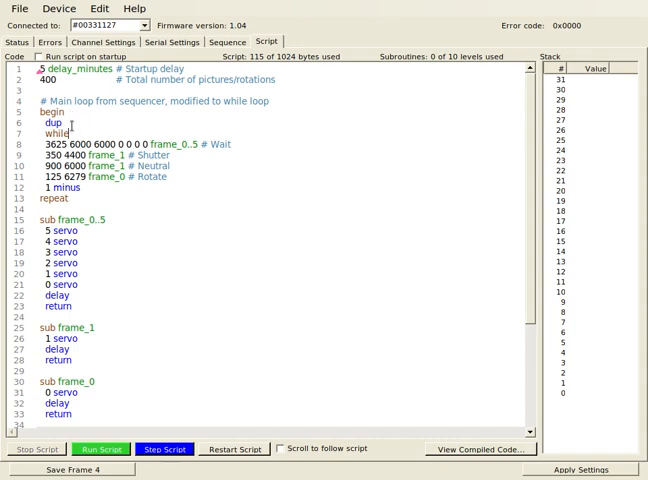
double_click(44, 80)
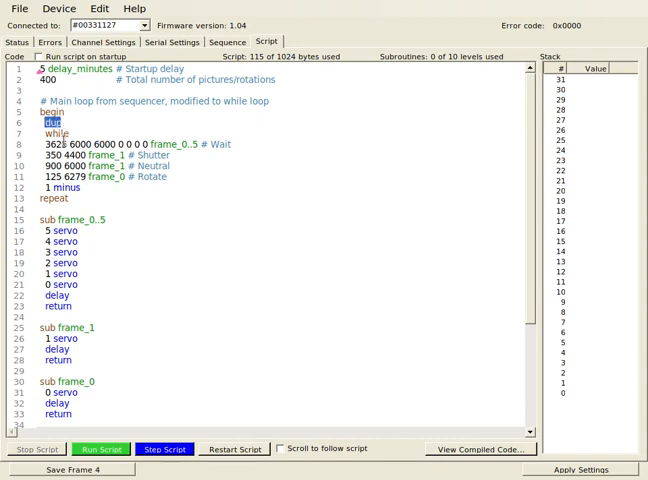
double_click(60, 186)
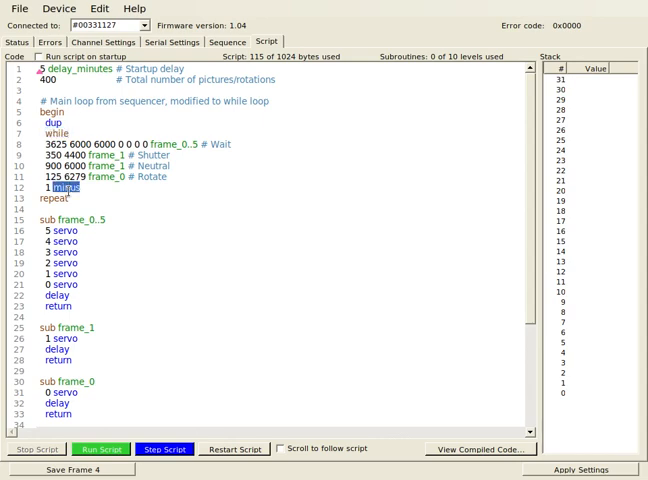
left_click(228, 186)
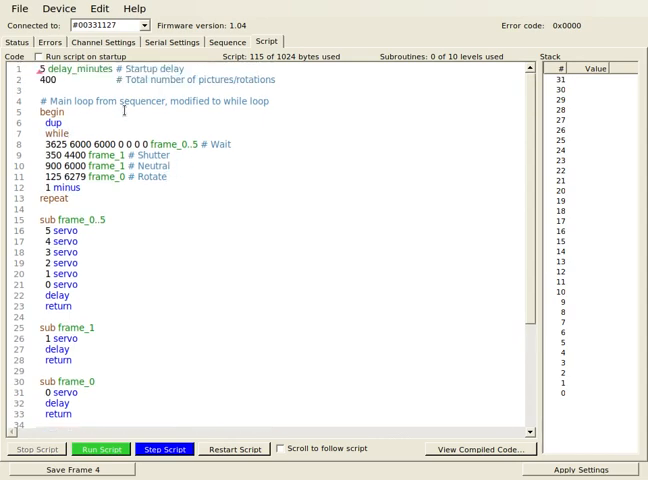
scroll("down", 3)
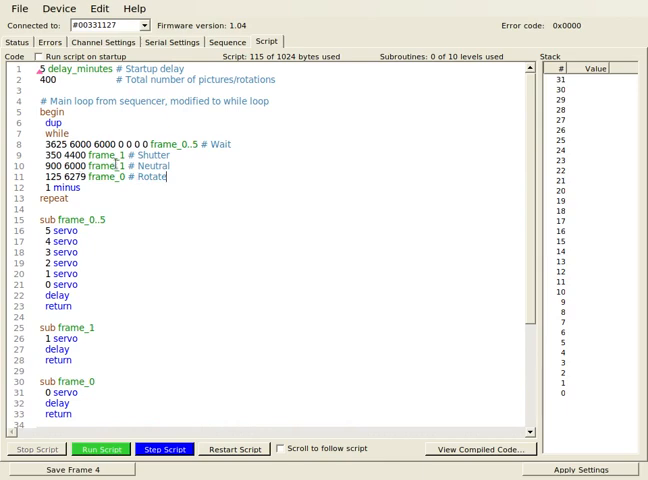
scroll("down", 3)
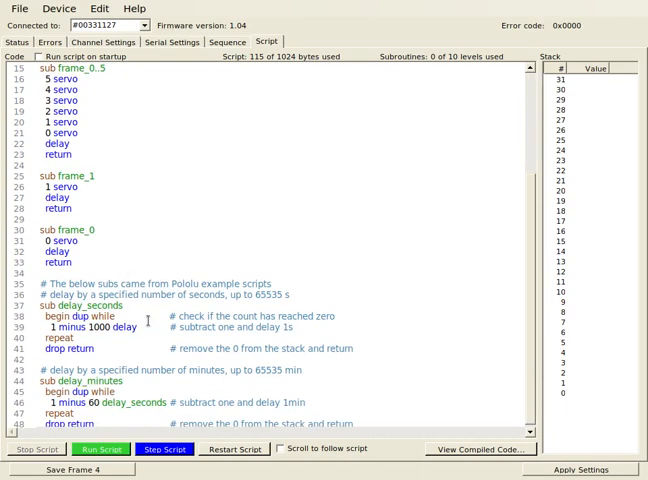